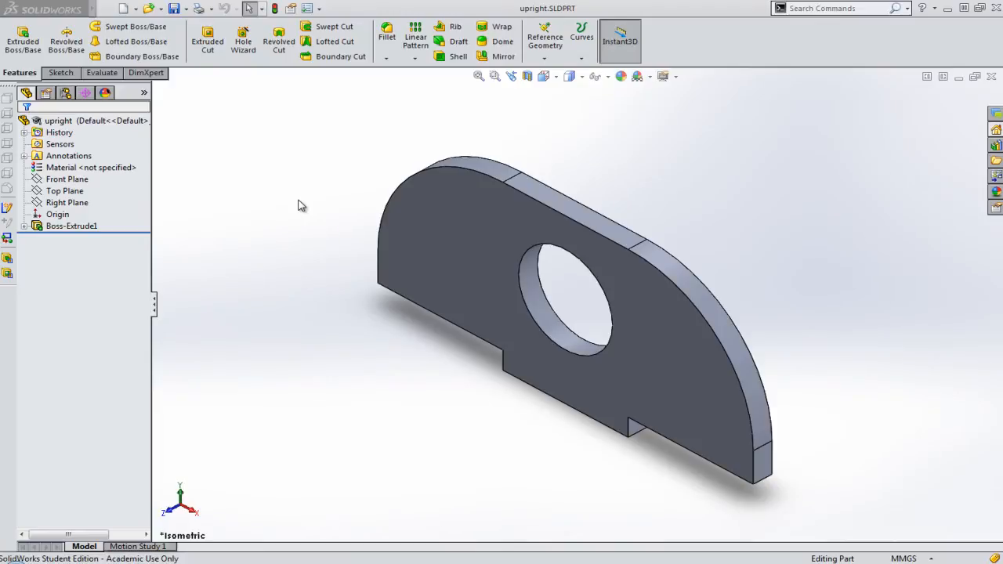
mouse_move(348, 222)
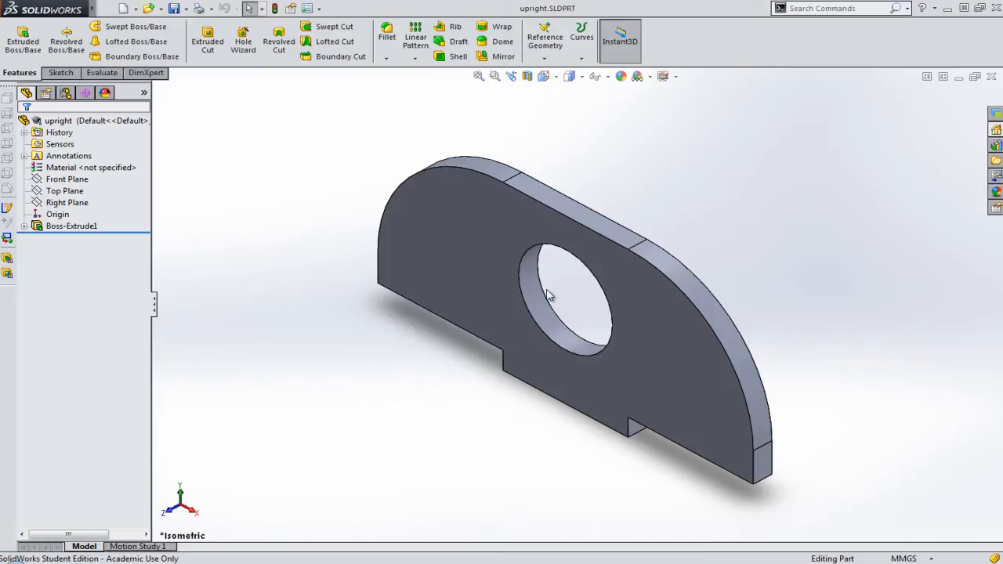
mouse_move(284, 306)
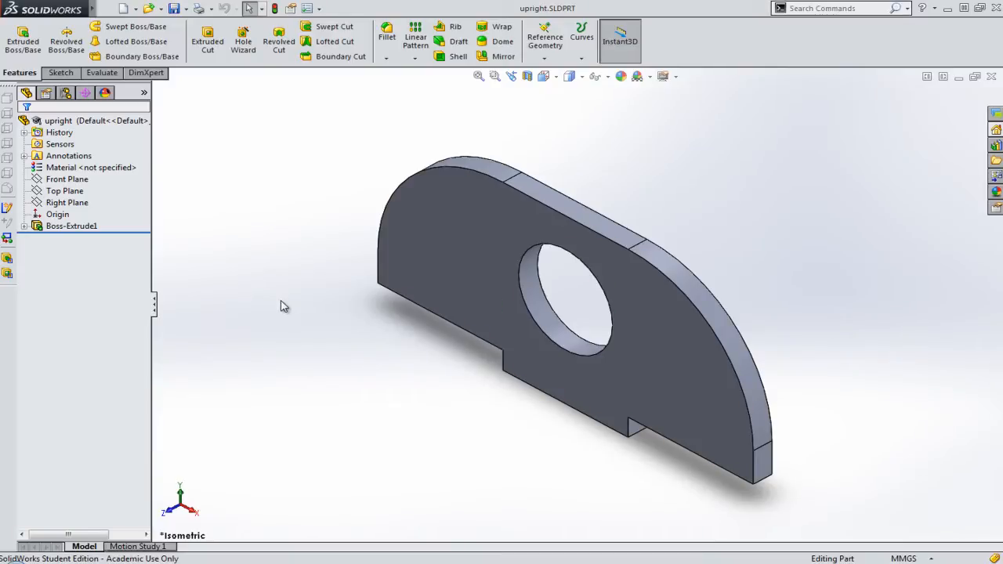
mouse_move(124, 9)
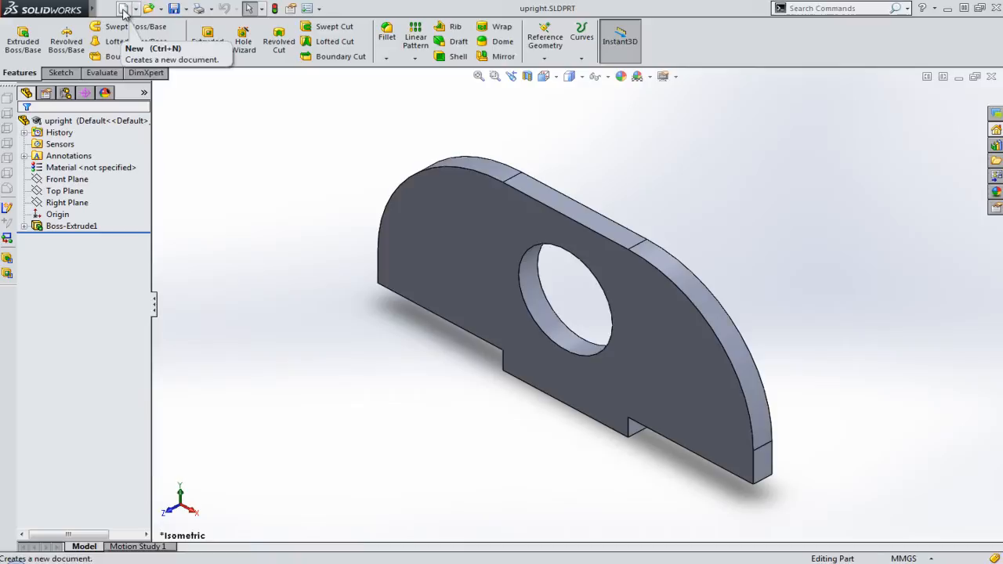
Step: Start a new Assembly document and reach the Begin Assembly component insertion panel
click(125, 9)
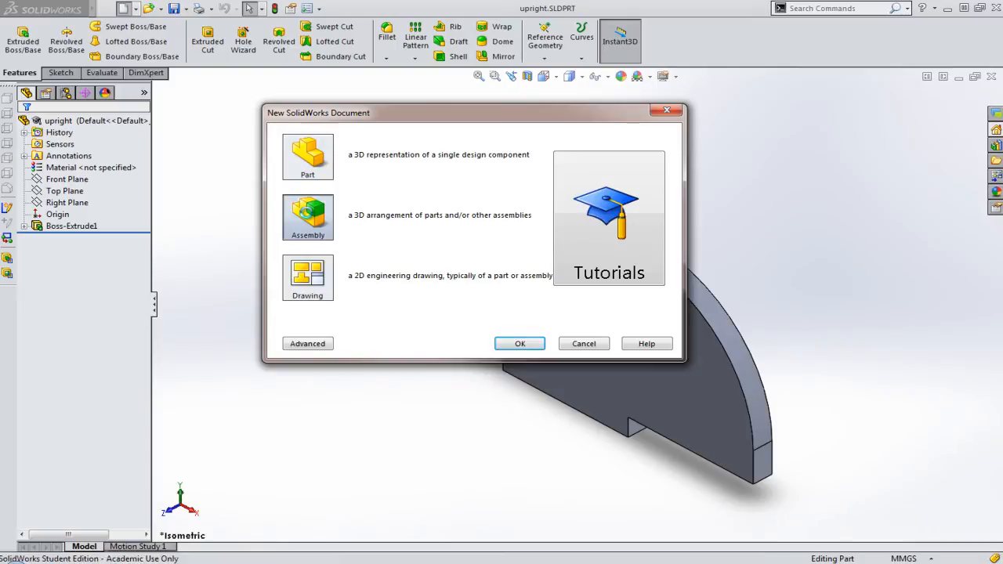
click(307, 216)
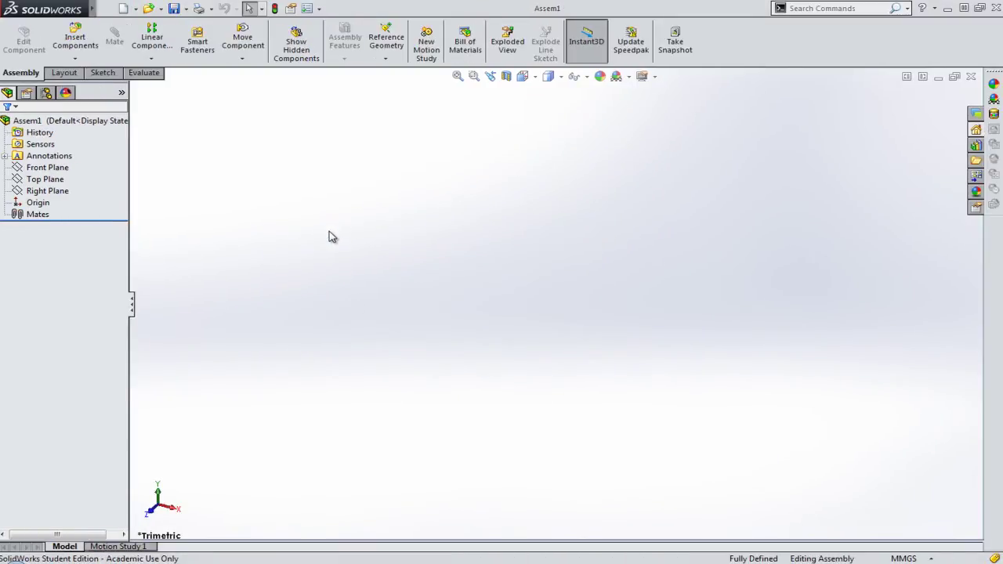
click(75, 38)
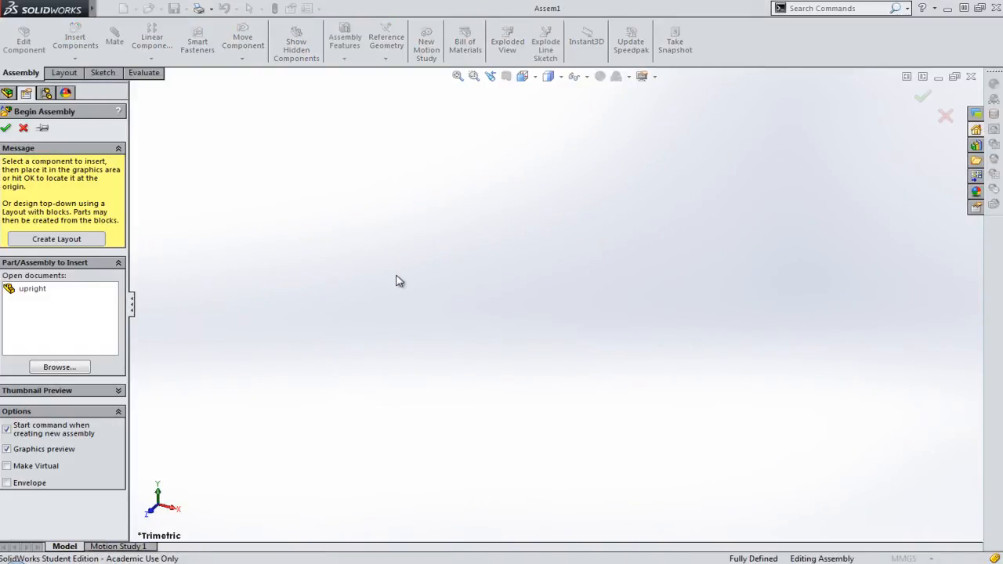
mouse_move(28, 323)
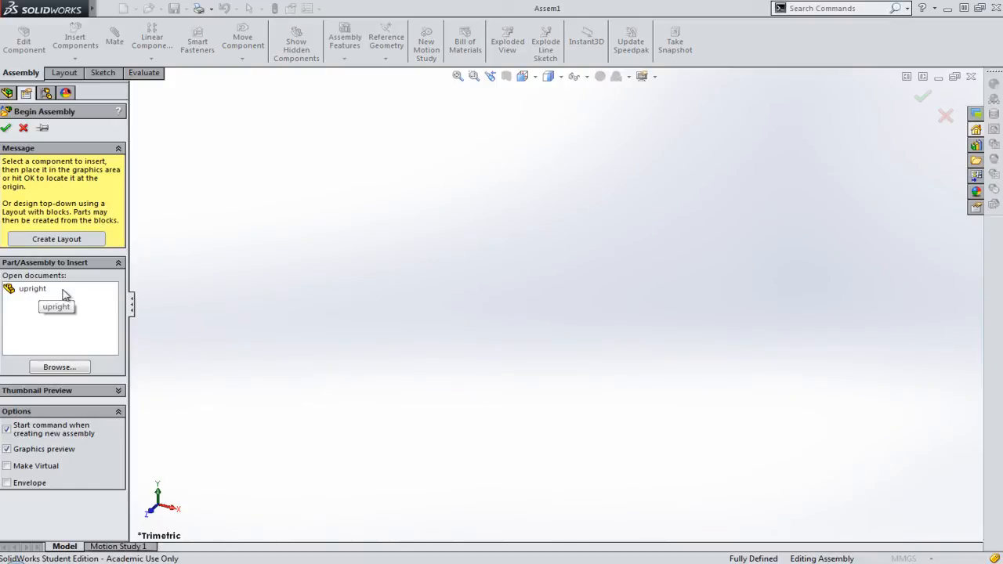
mouse_move(140, 333)
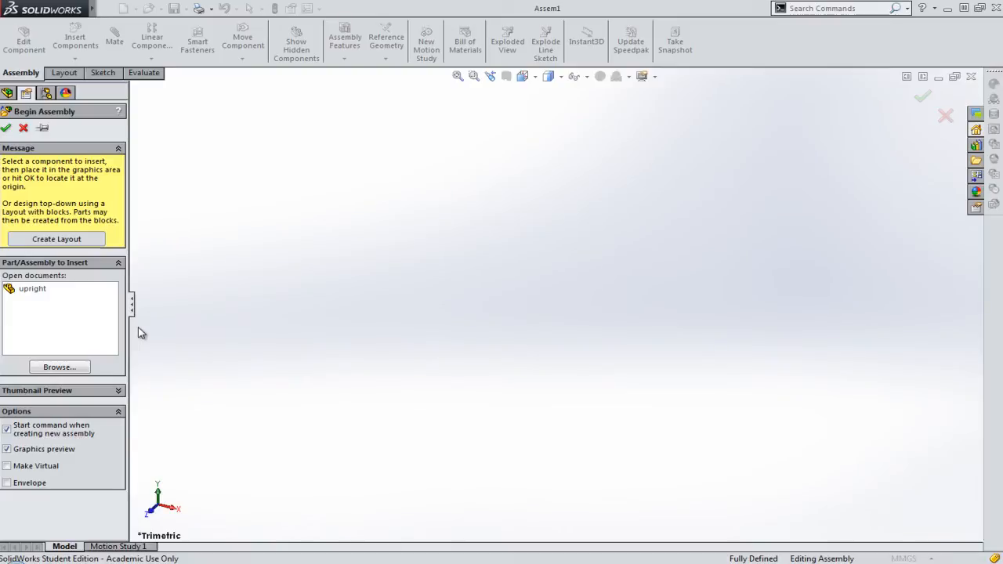
Step: Browse to Base.SLDPRT and insert it as the fixed first component at the origin
click(60, 367)
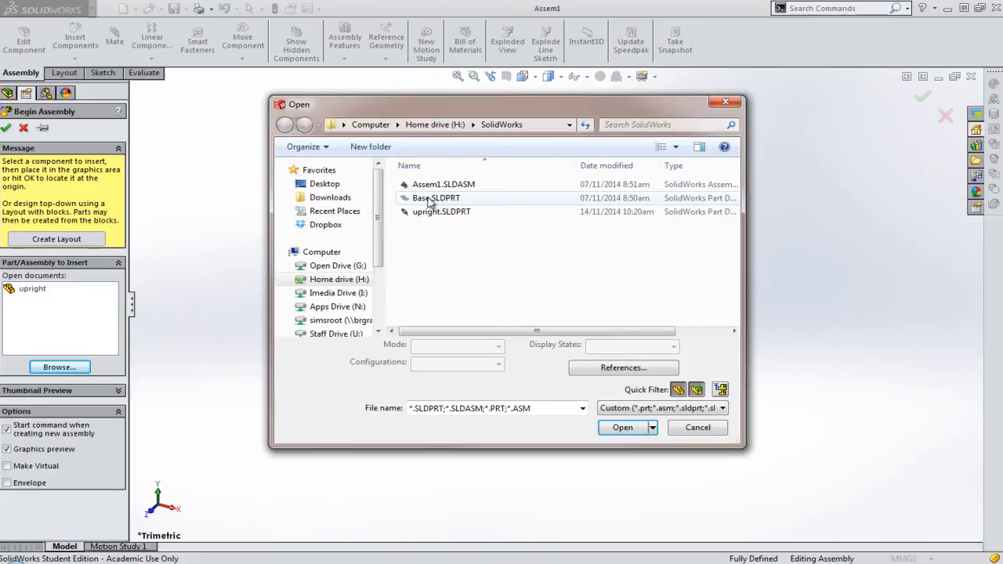
click(622, 426)
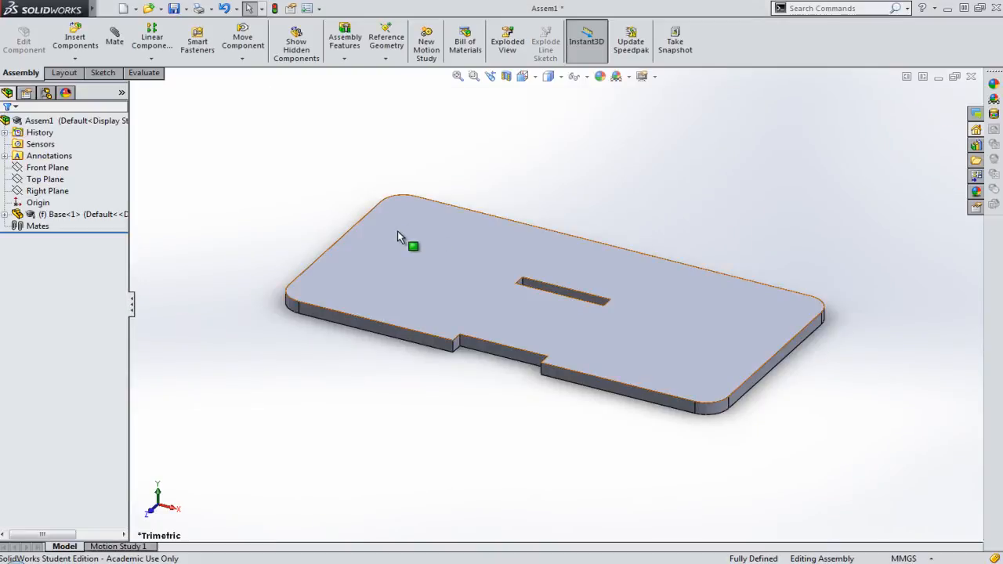
mouse_move(420, 237)
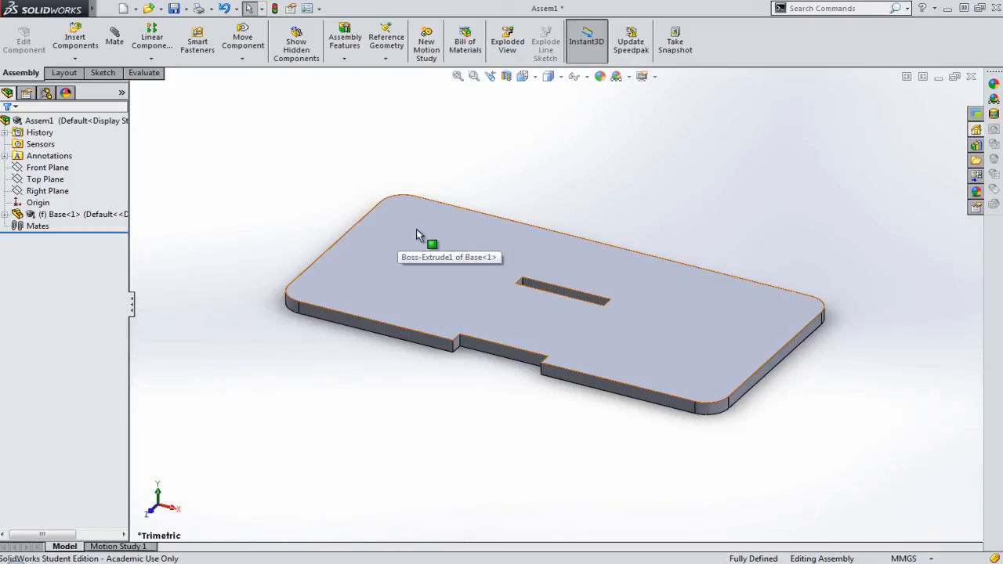
mouse_move(406, 252)
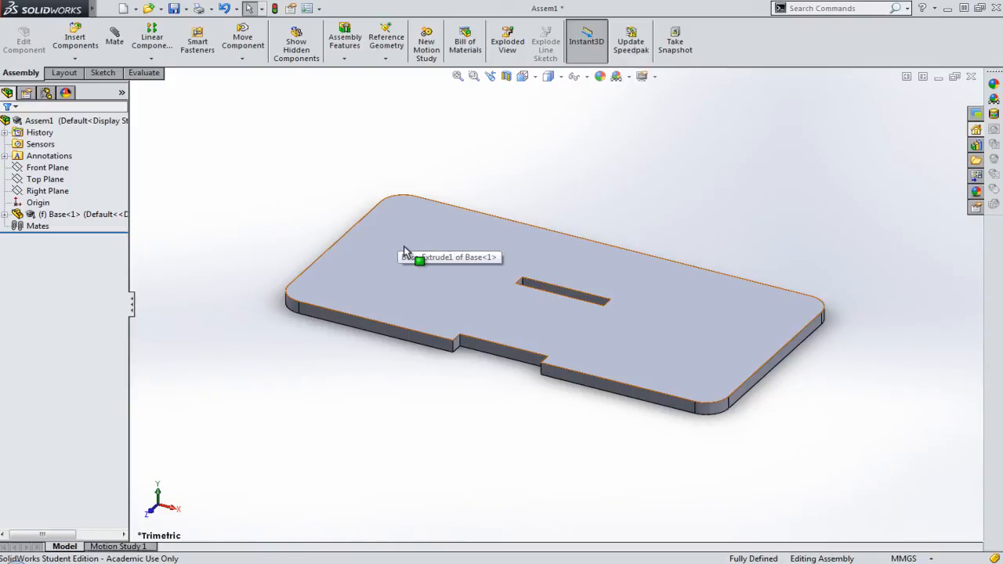
mouse_move(523, 232)
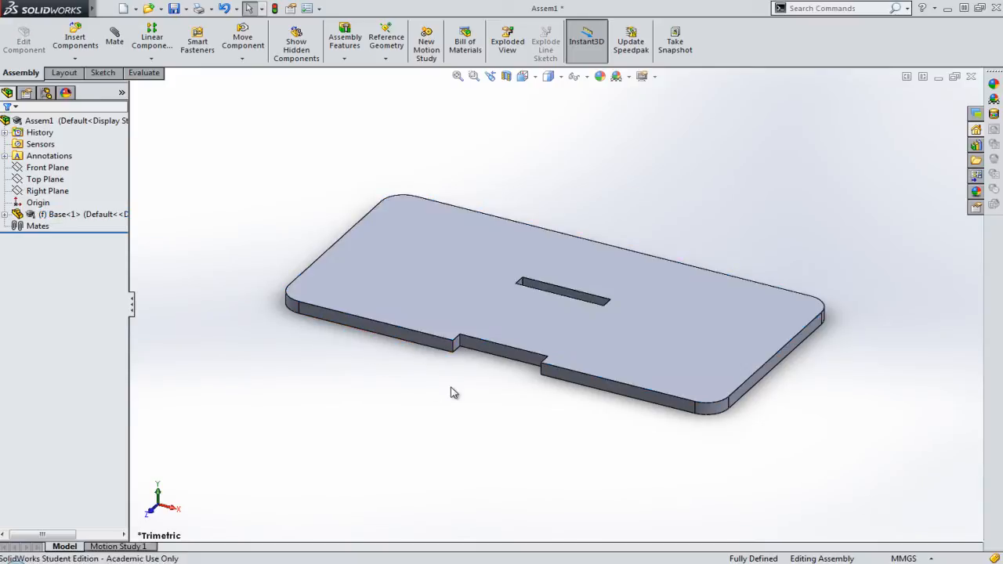
mouse_move(431, 408)
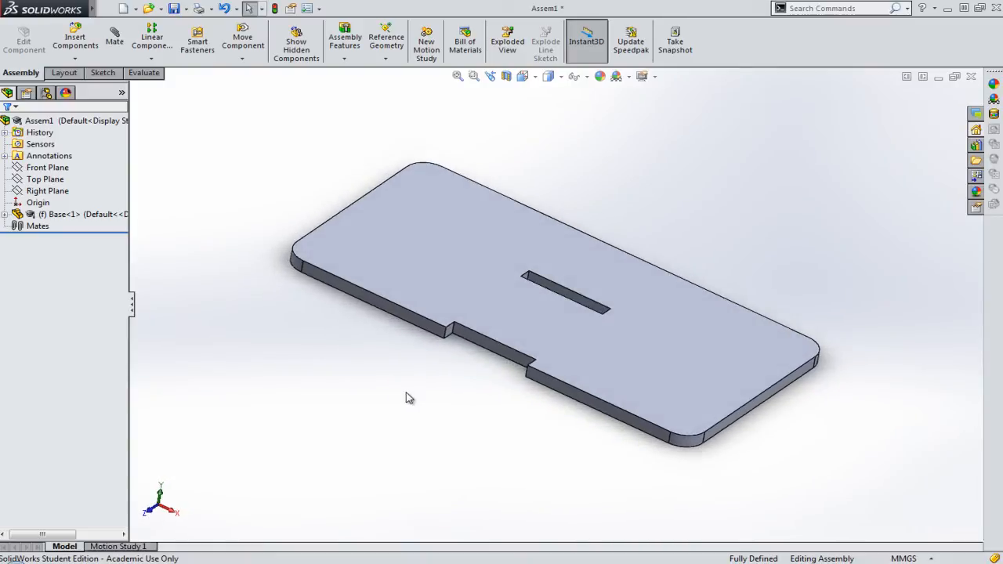
mouse_move(351, 409)
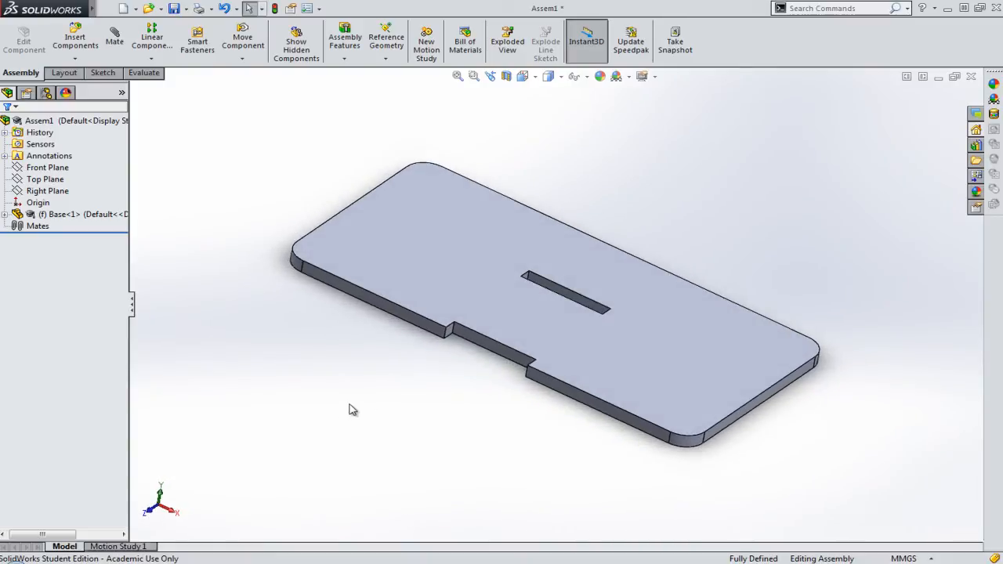
mouse_move(75, 39)
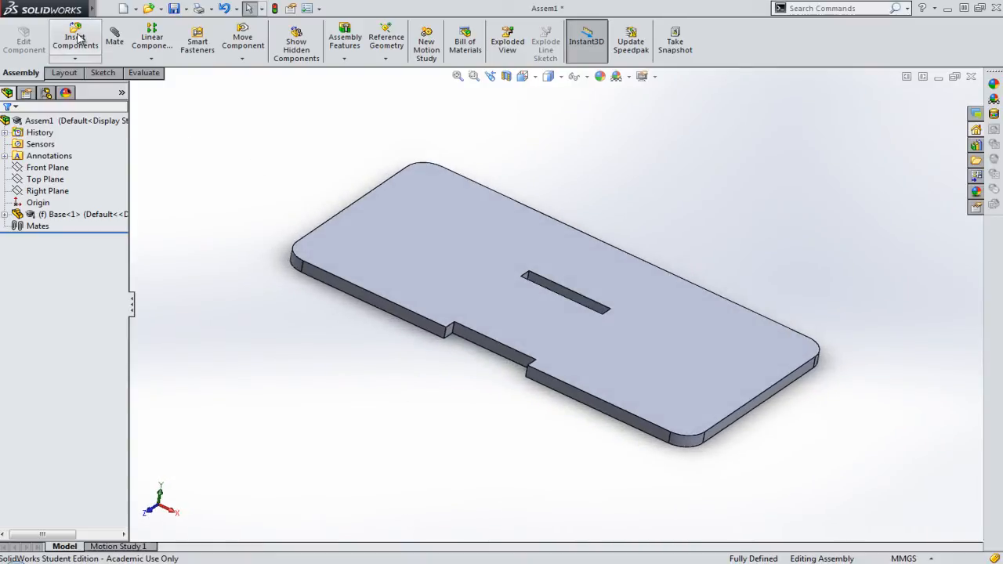
Step: Insert the upright part from Open documents, placed unconstrained beside the base plate
click(76, 39)
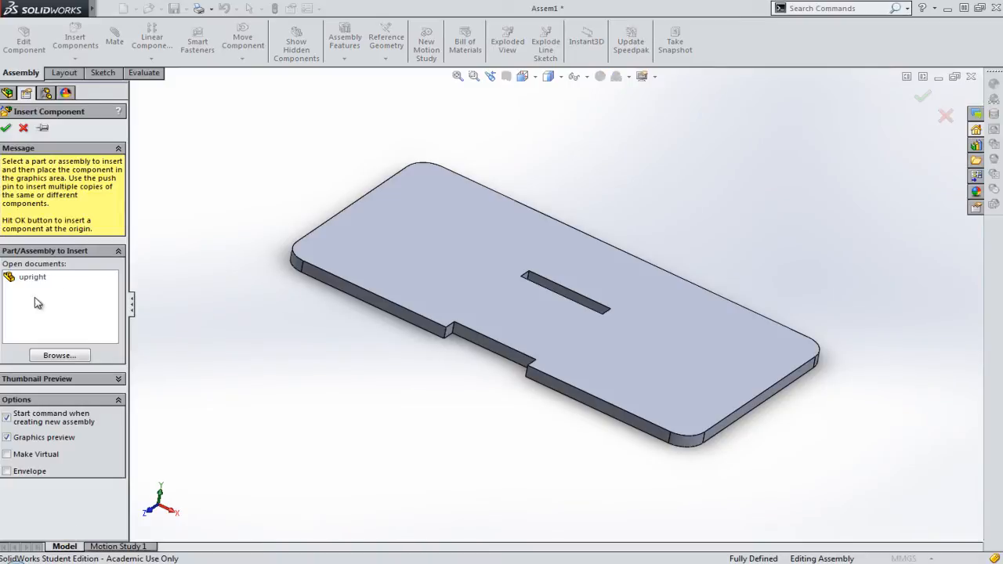
click(31, 276)
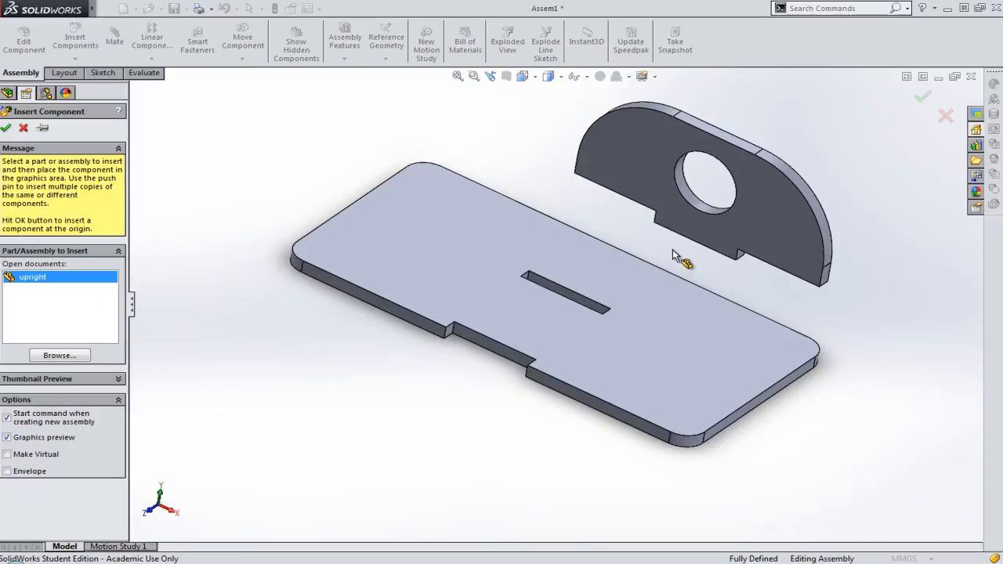
click(680, 241)
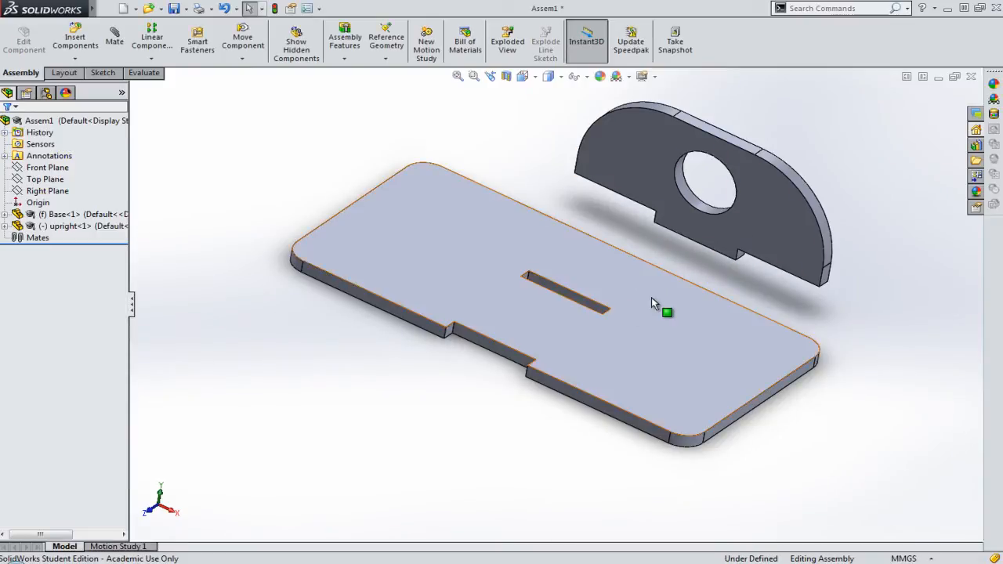
mouse_move(633, 275)
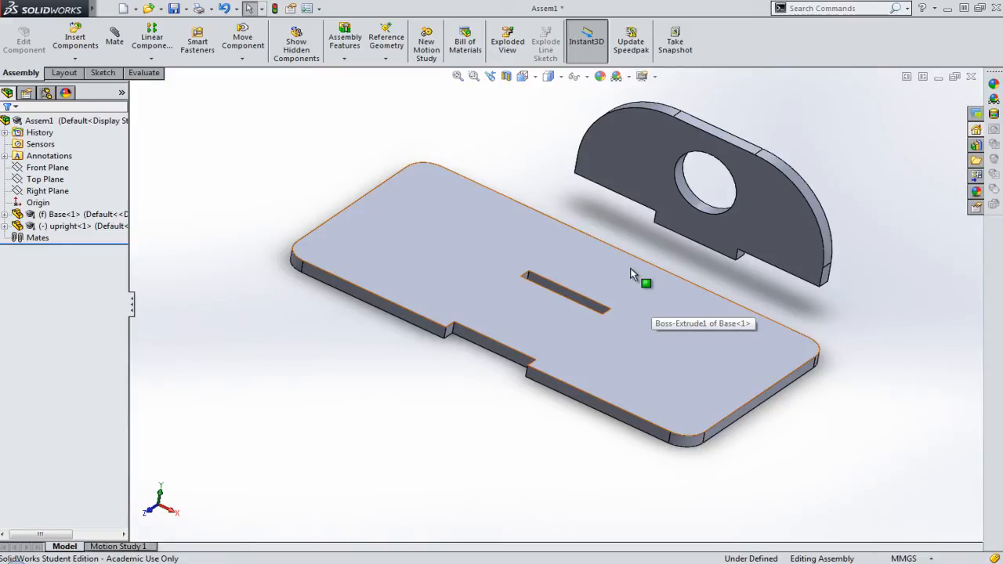
mouse_move(651, 169)
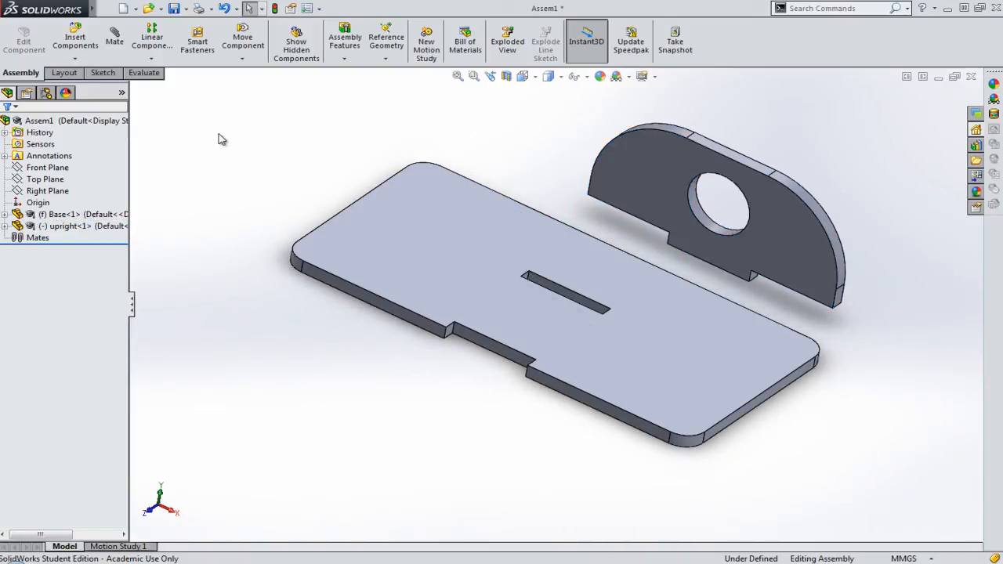
mouse_move(114, 40)
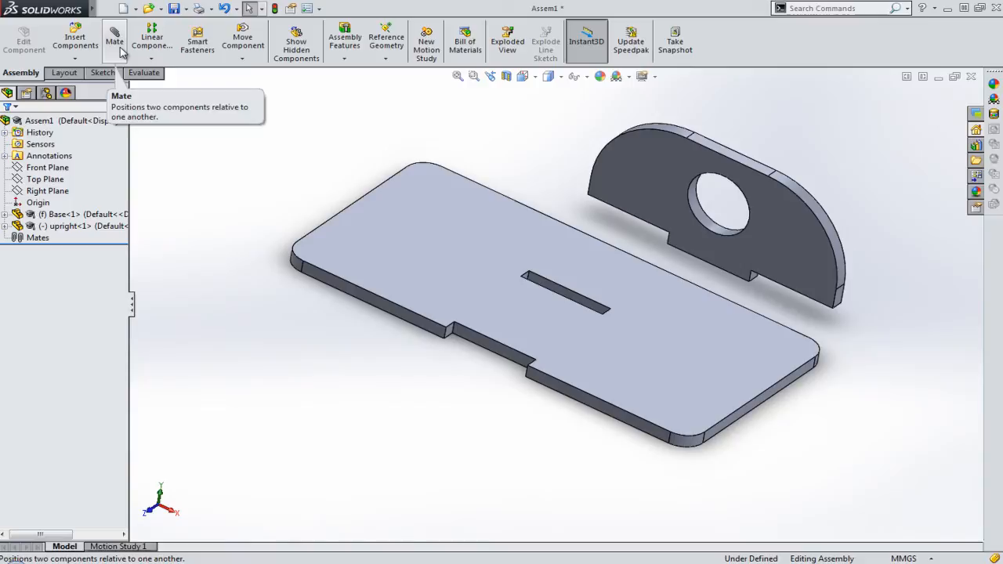
Step: Mate the upright's flat face to the inner side face of the base plate's slot
click(114, 41)
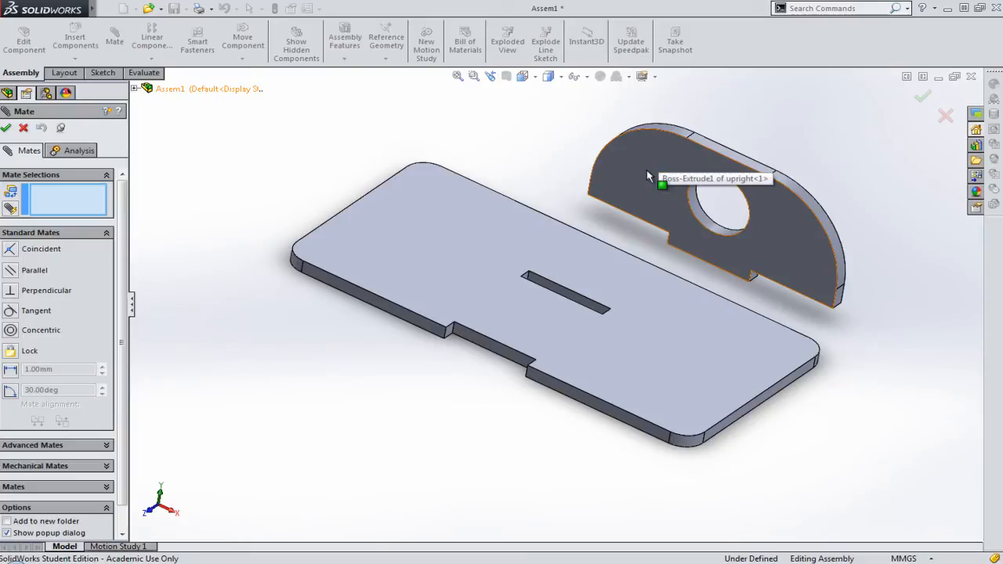
click(661, 189)
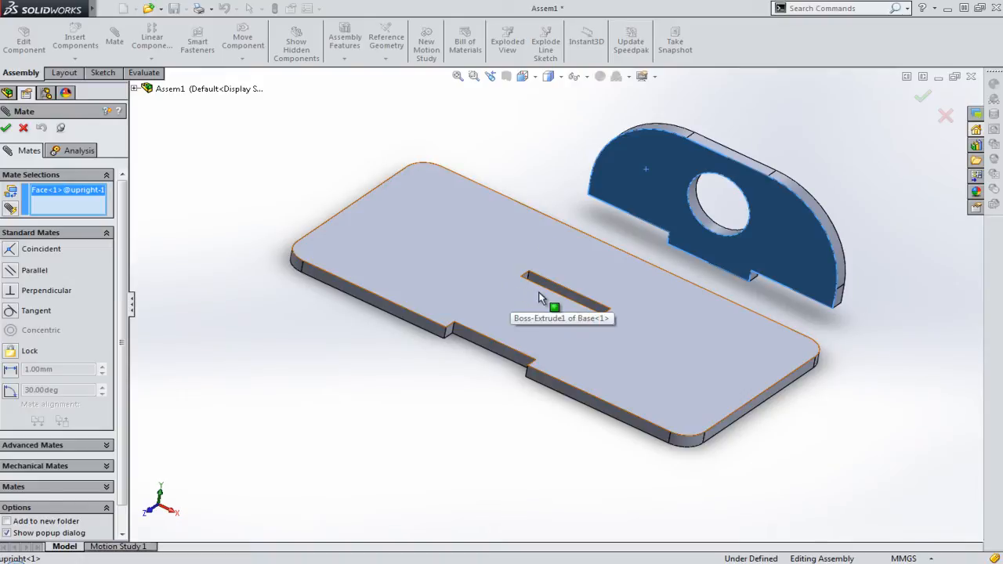
mouse_move(552, 312)
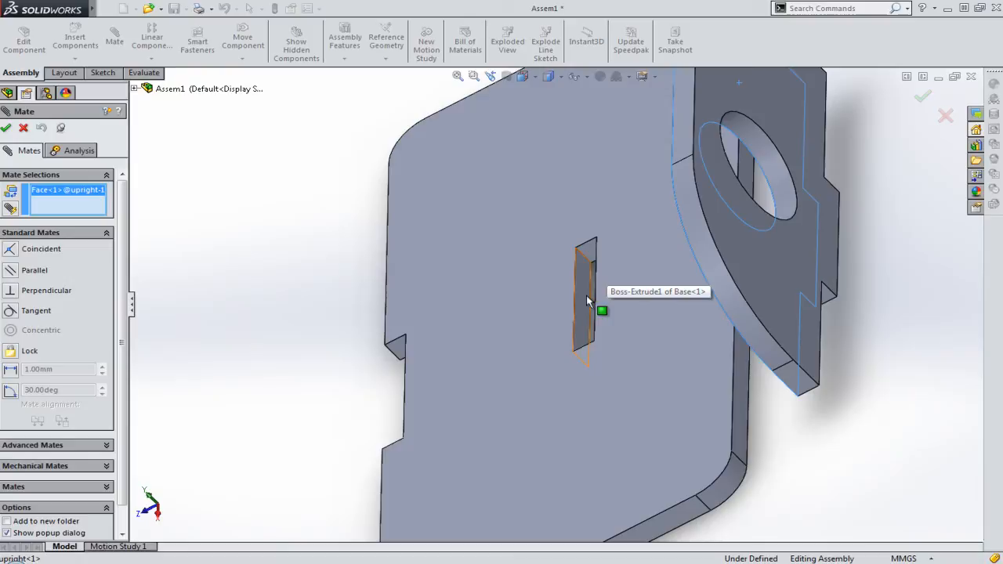
mouse_move(586, 279)
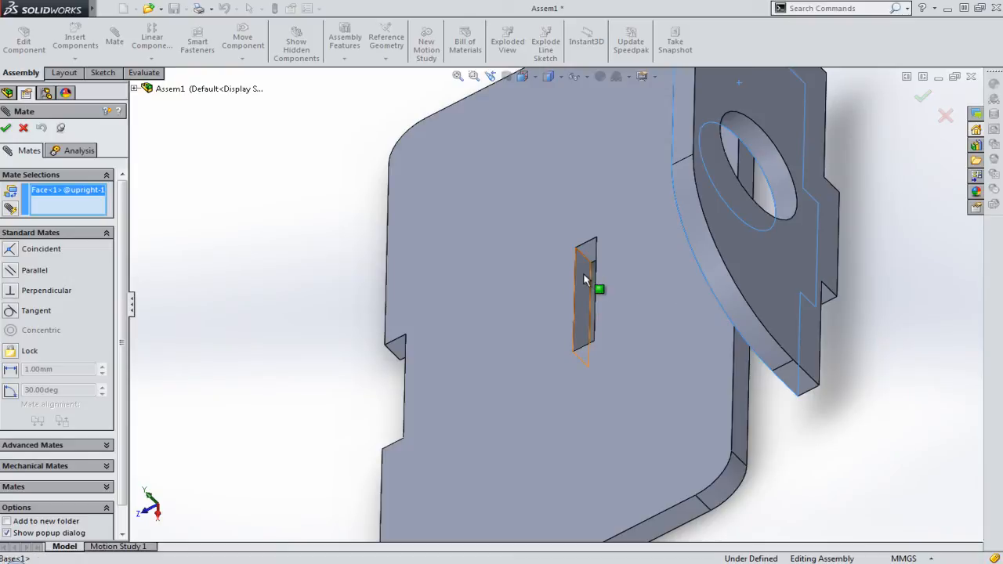
click(599, 288)
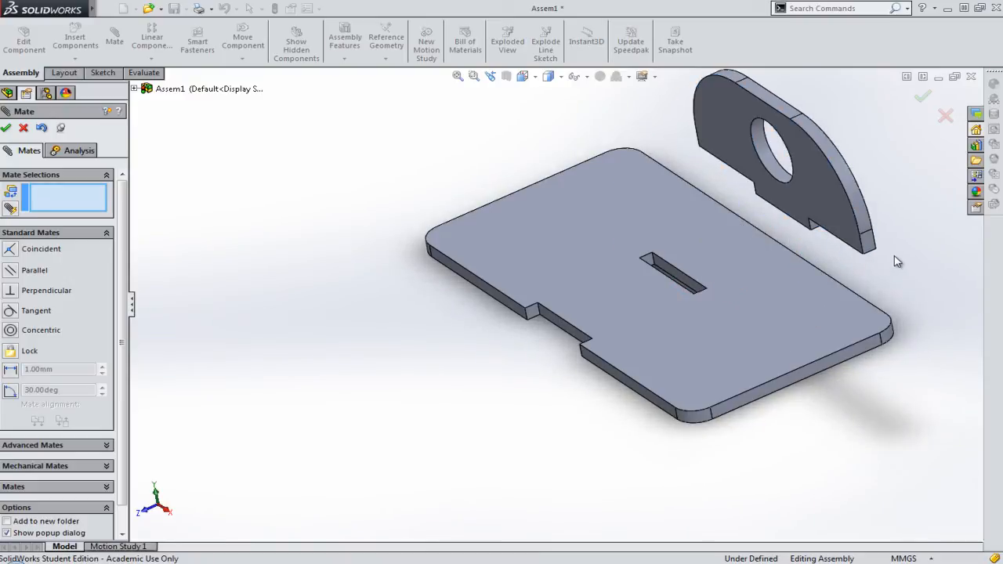
Step: Add a Coincident mate seating the upright's tab face down onto the base plate face
click(583, 254)
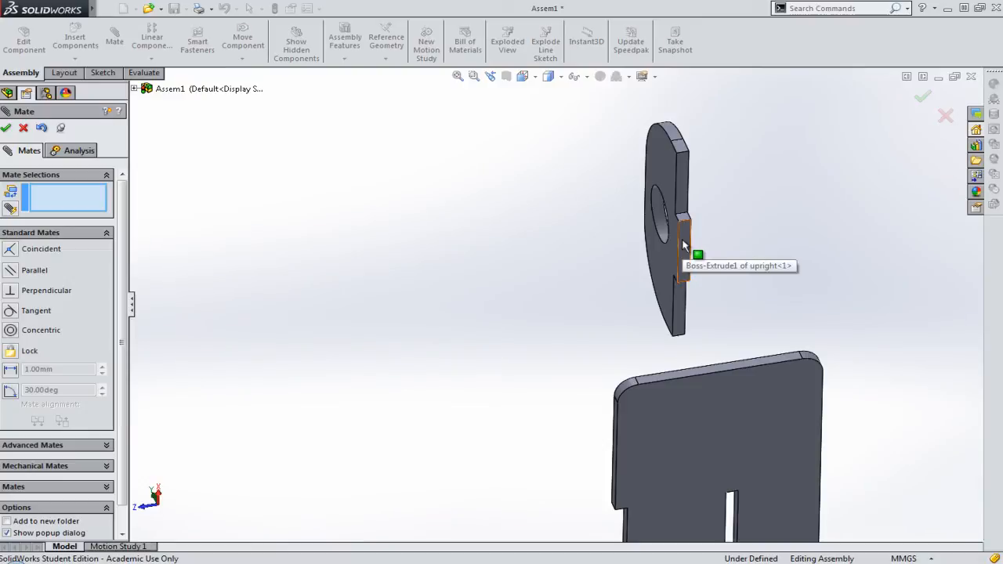
click(681, 243)
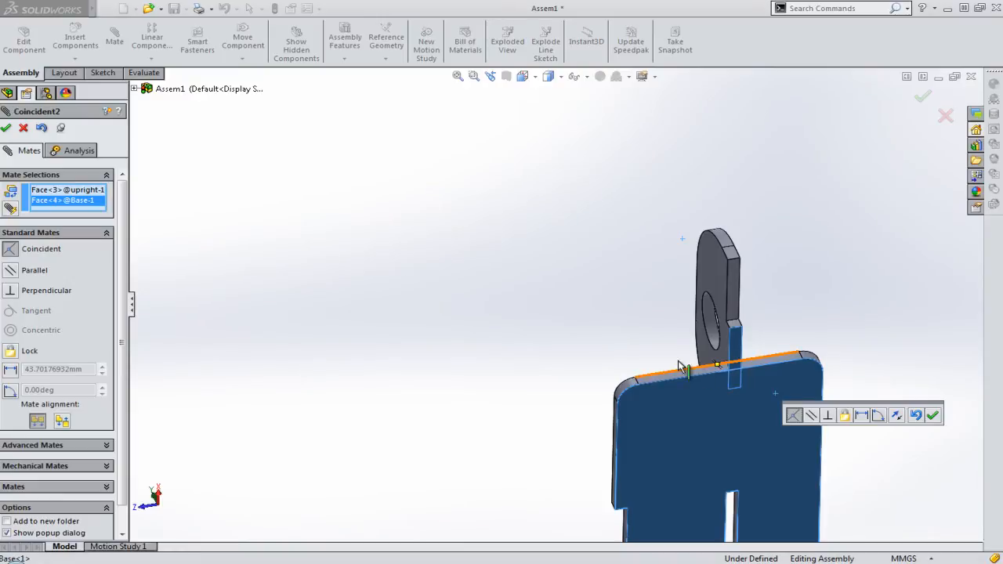
click(932, 416)
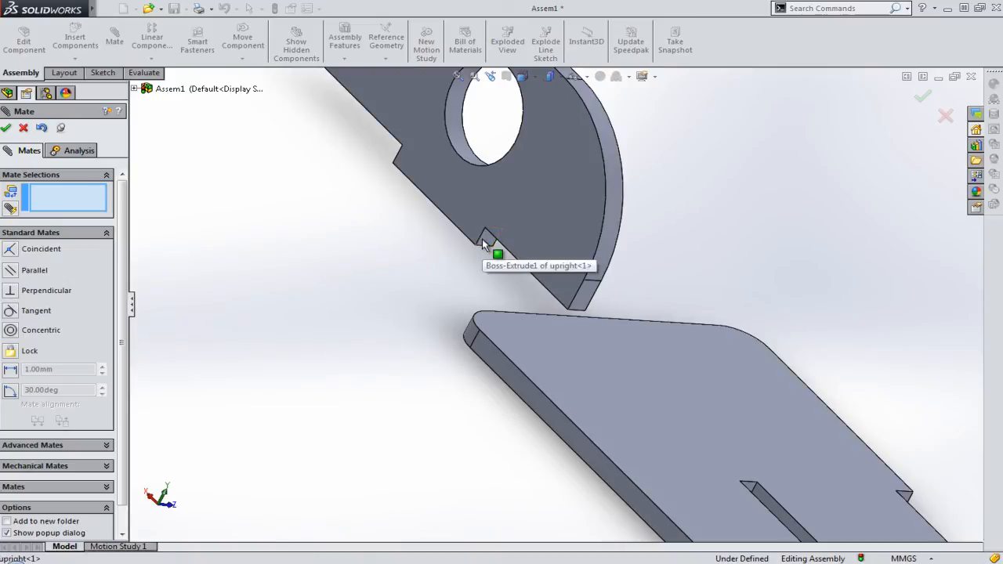
Step: Add a third Coincident mate aligning the tab side face with the slot side face, fully defining the upright
click(482, 238)
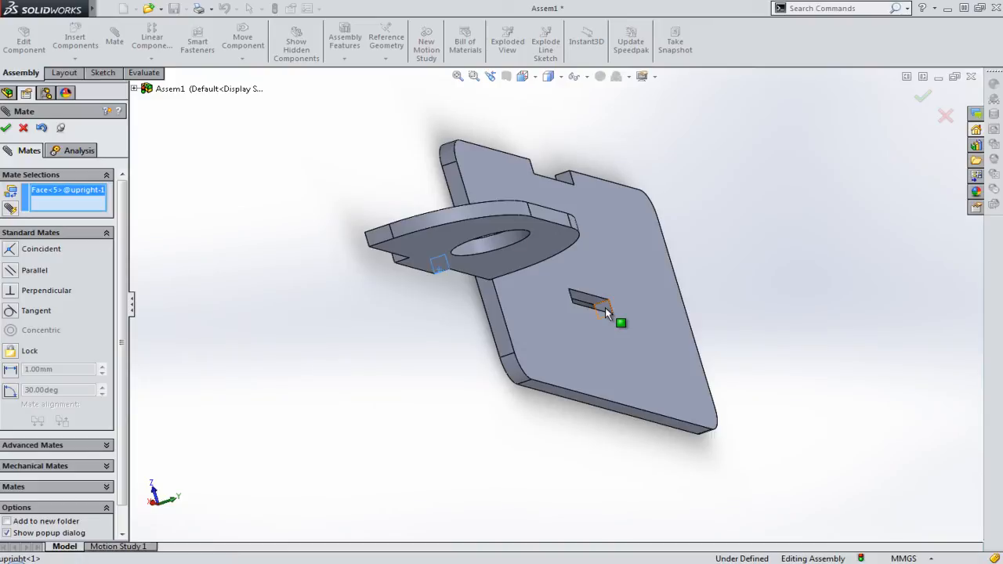
click(604, 306)
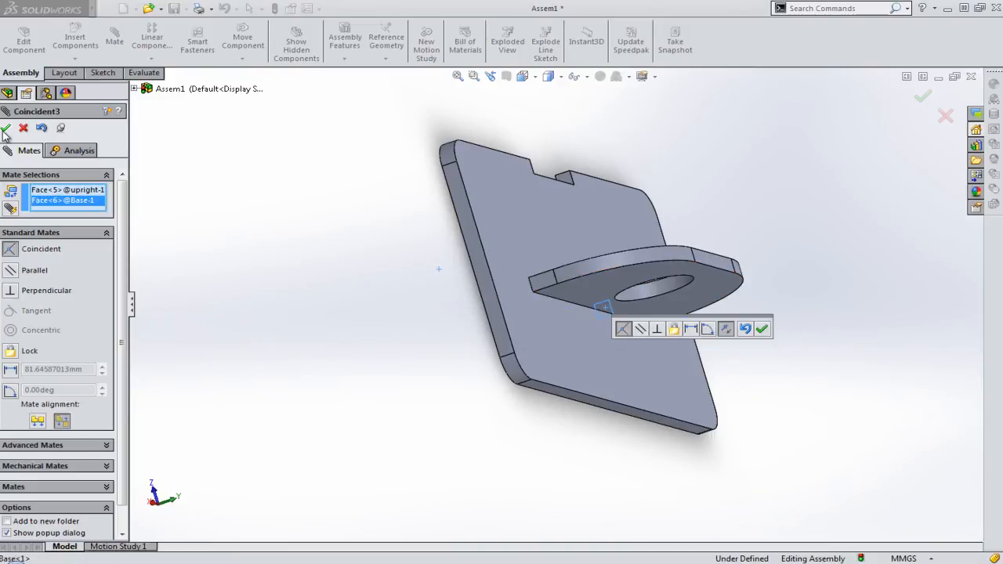
click(762, 329)
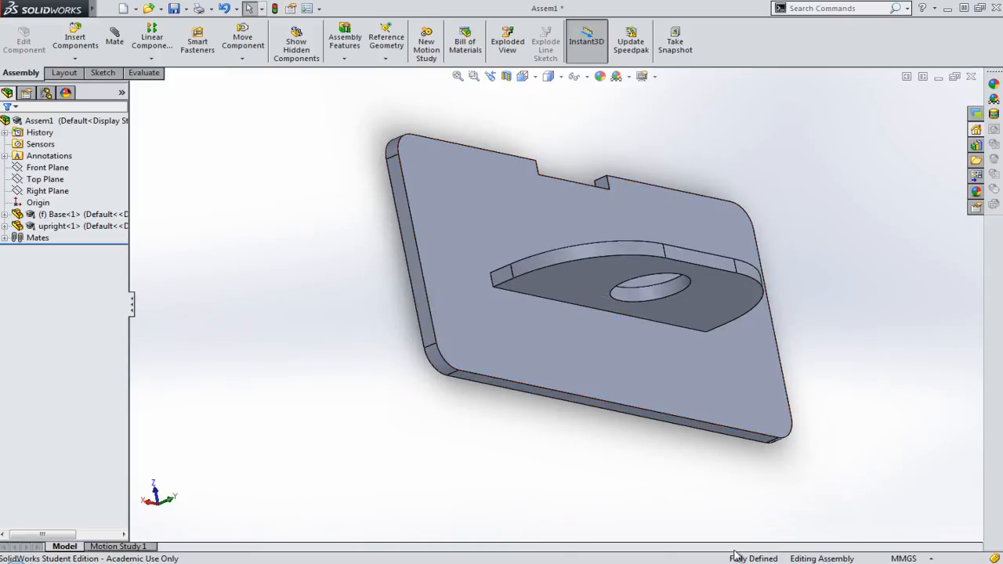
click(523, 75)
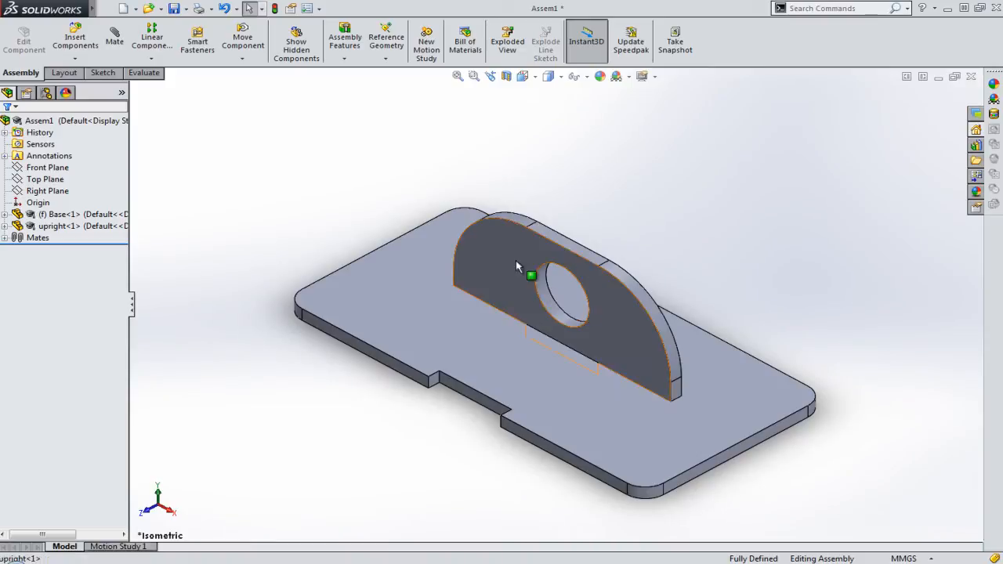
click(549, 259)
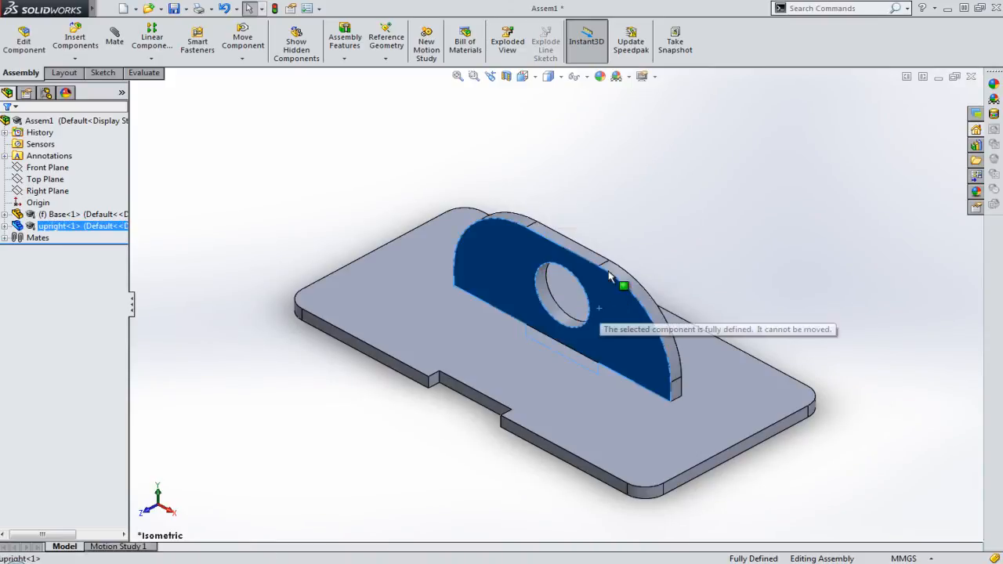
mouse_move(645, 337)
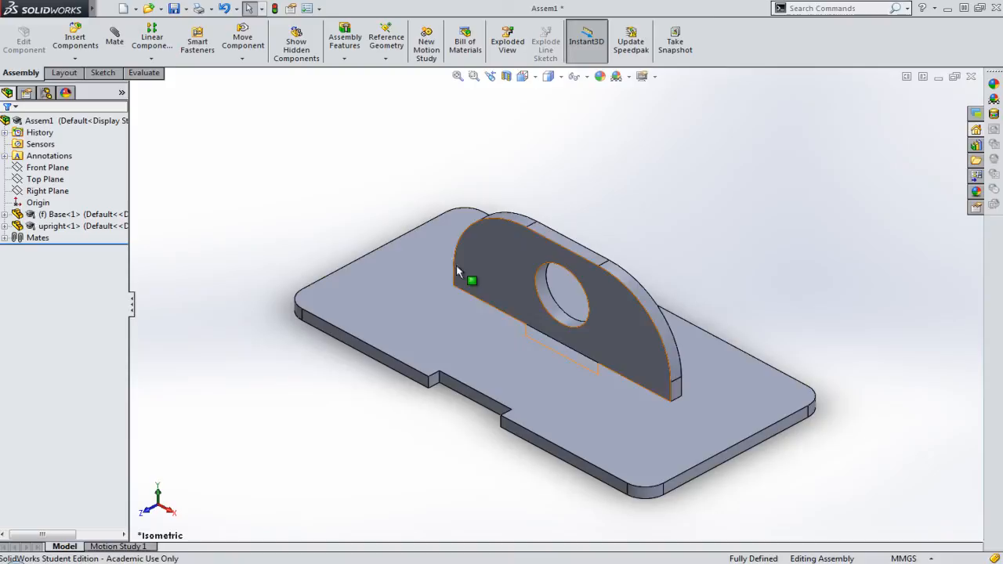
Step: Insert a second upright from Open documents beside the base and orbit to view it
click(76, 34)
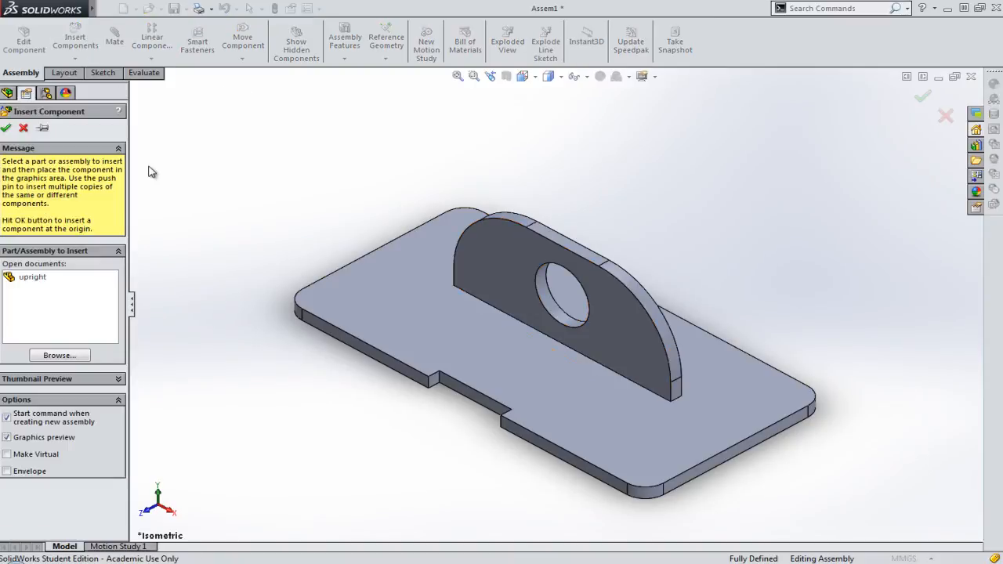
mouse_move(147, 246)
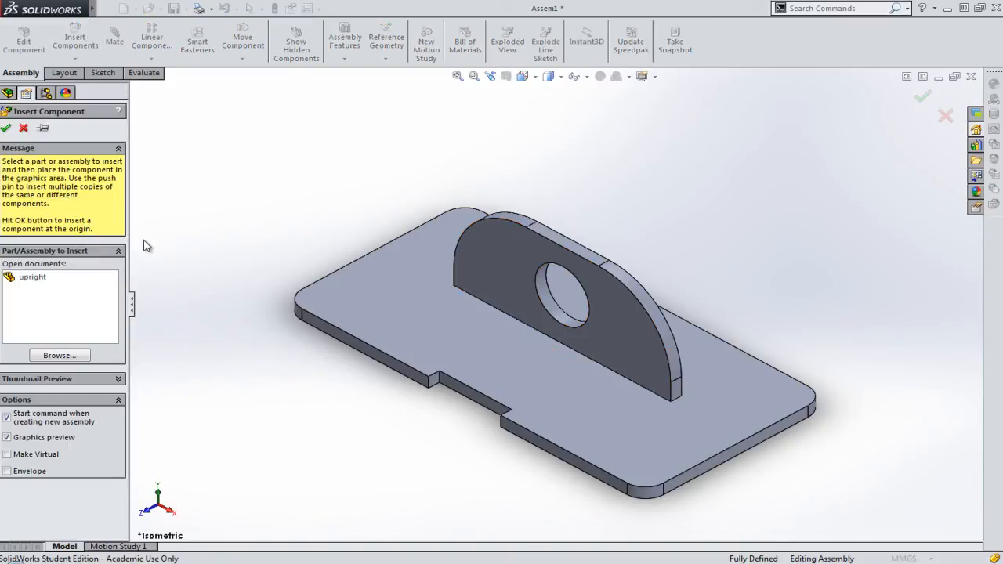
mouse_move(31, 278)
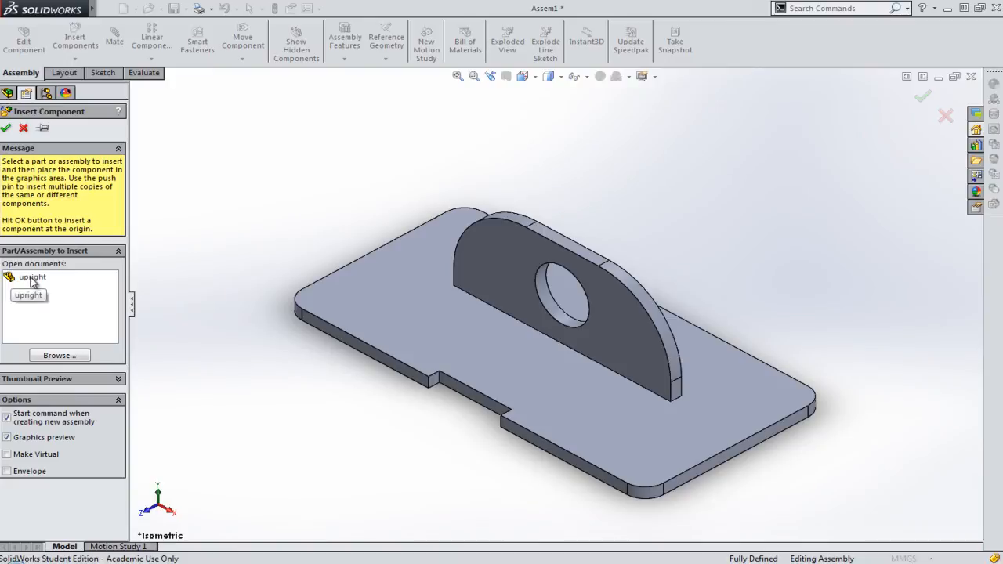
click(32, 276)
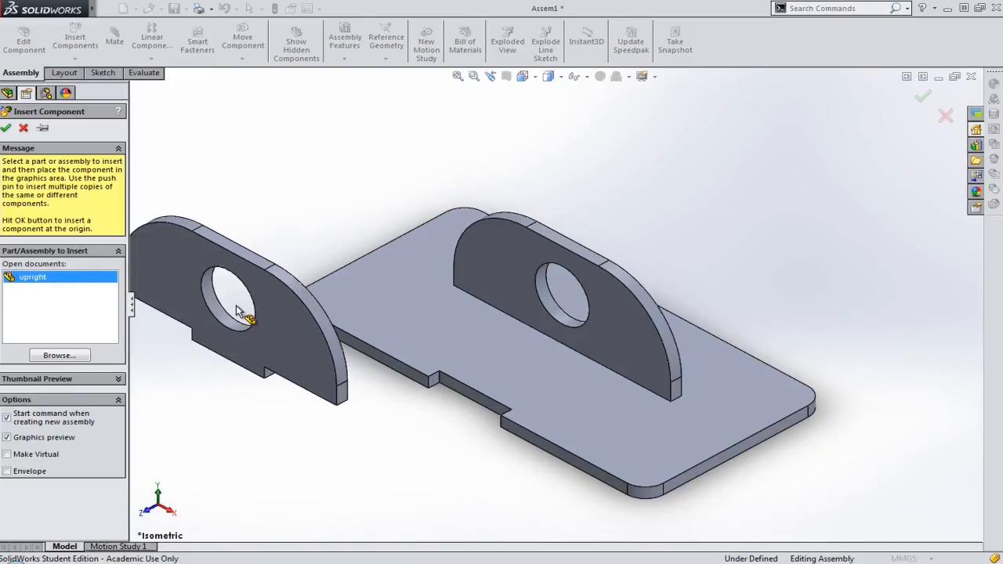
click(7, 127)
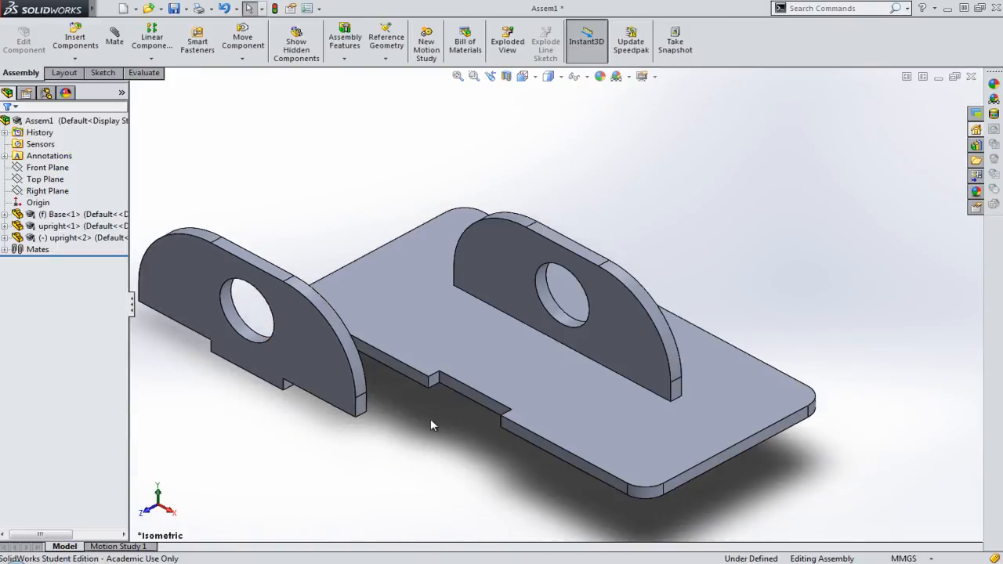
drag(431, 425, 388, 433)
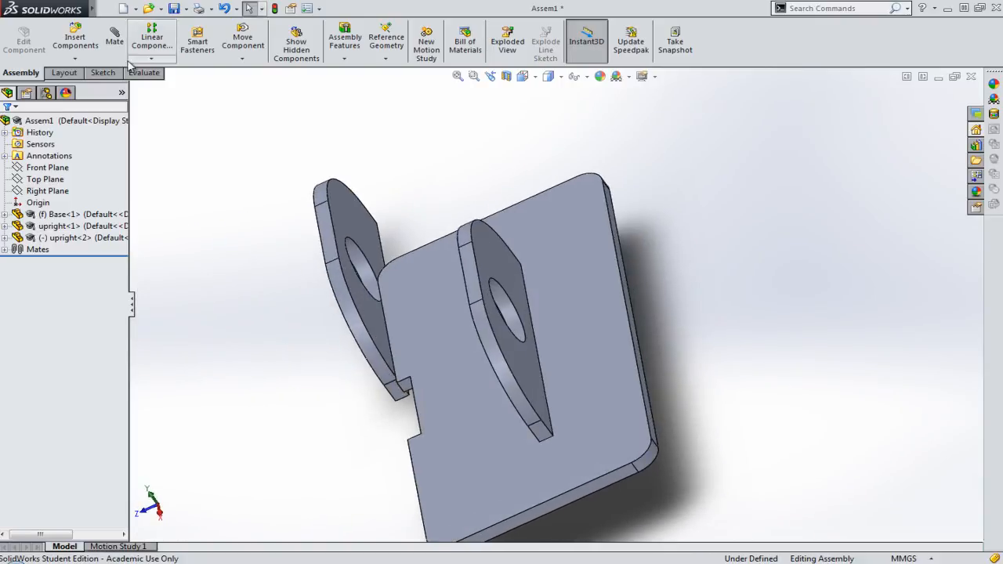
Step: Add three Coincident mates seating upright<2>'s faces into the base's other slot until fully defined
click(114, 38)
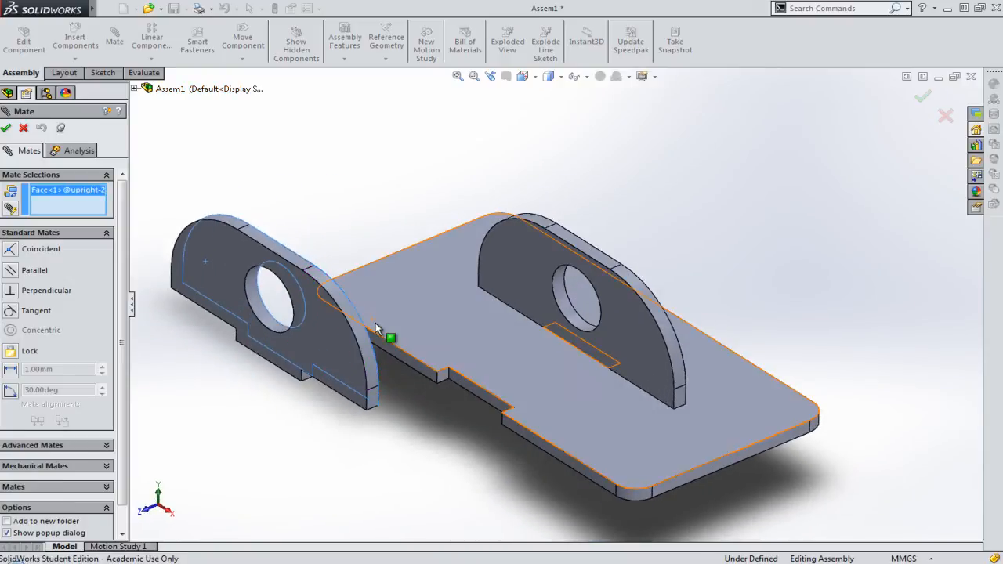
click(463, 384)
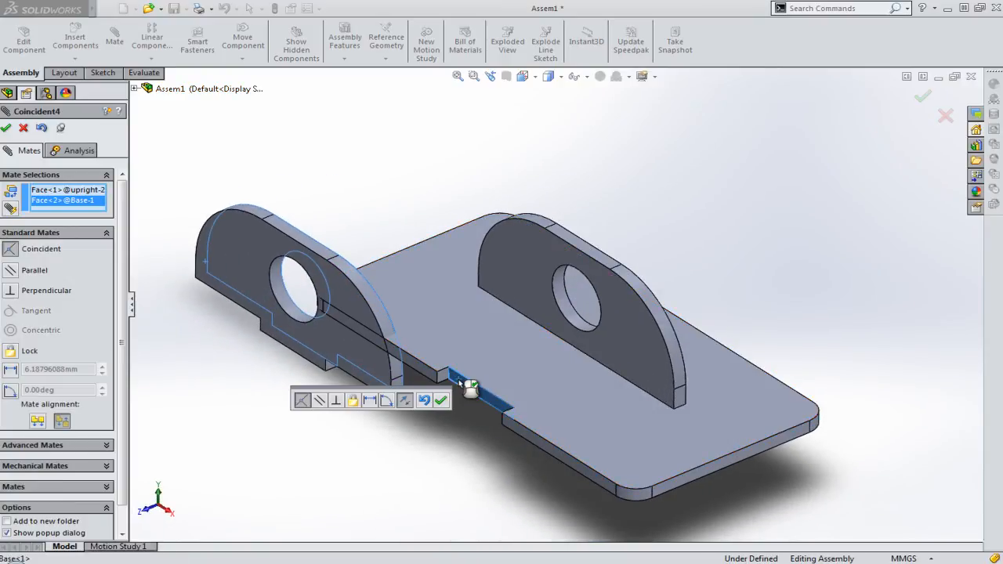
click(442, 401)
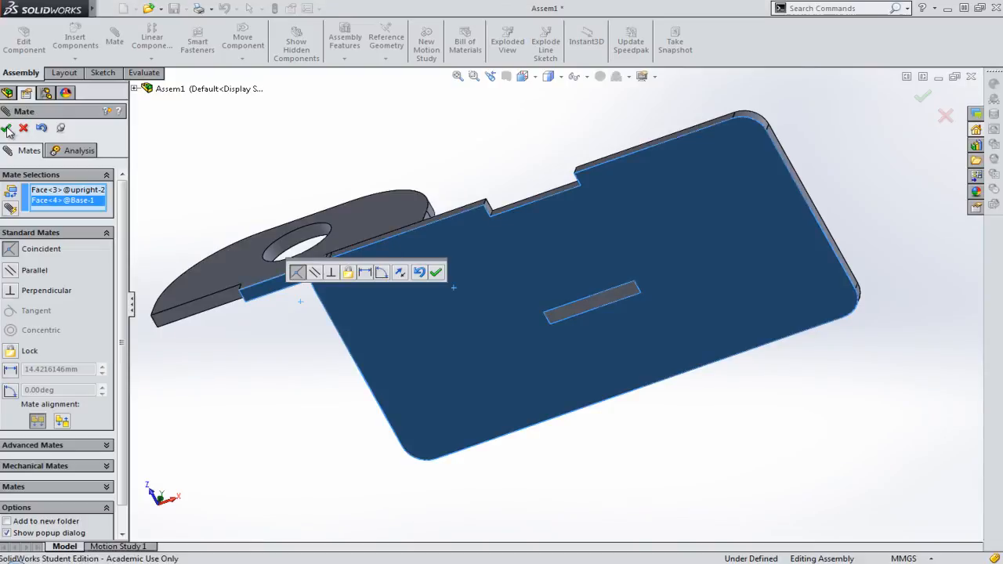
click(435, 272)
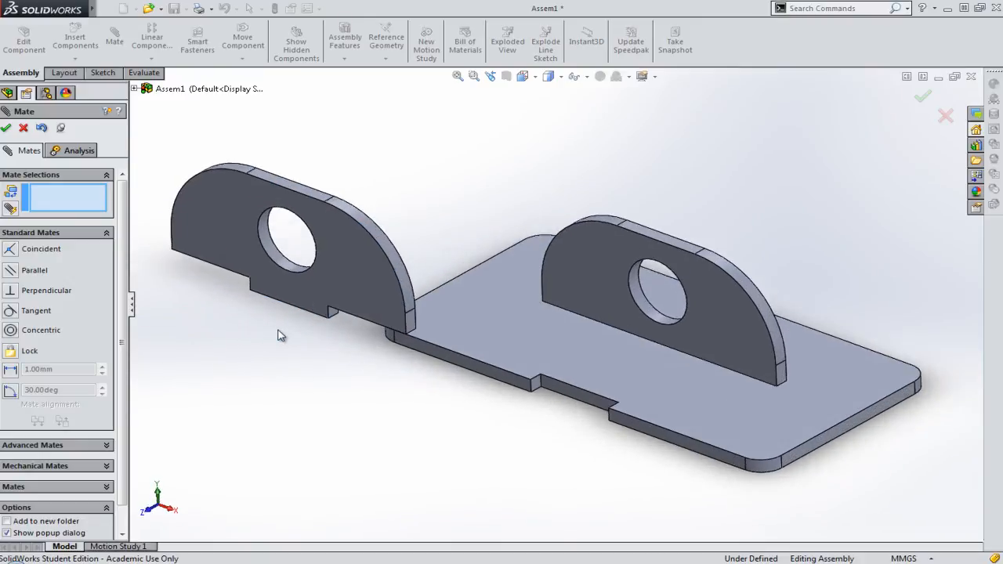
click(357, 310)
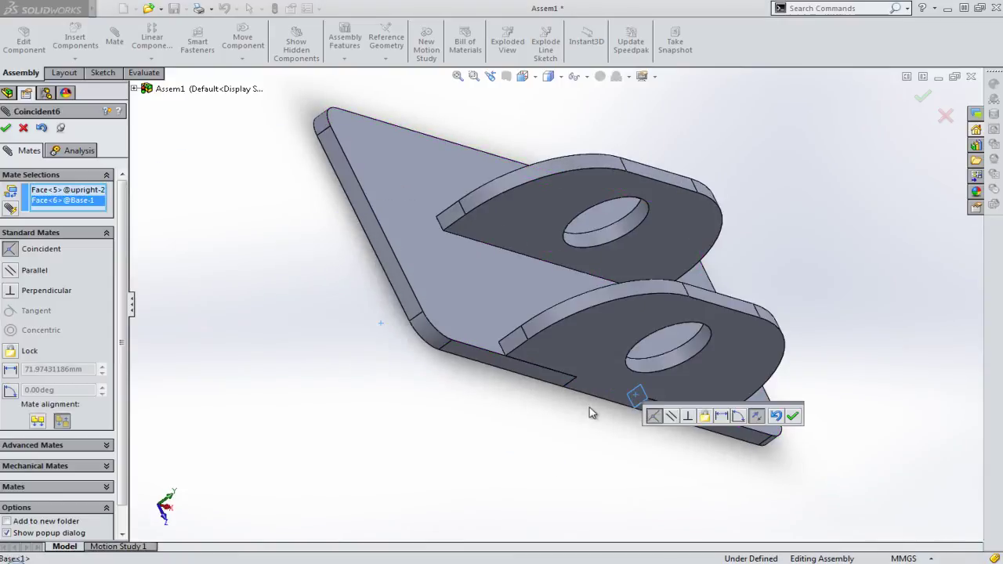
click(793, 416)
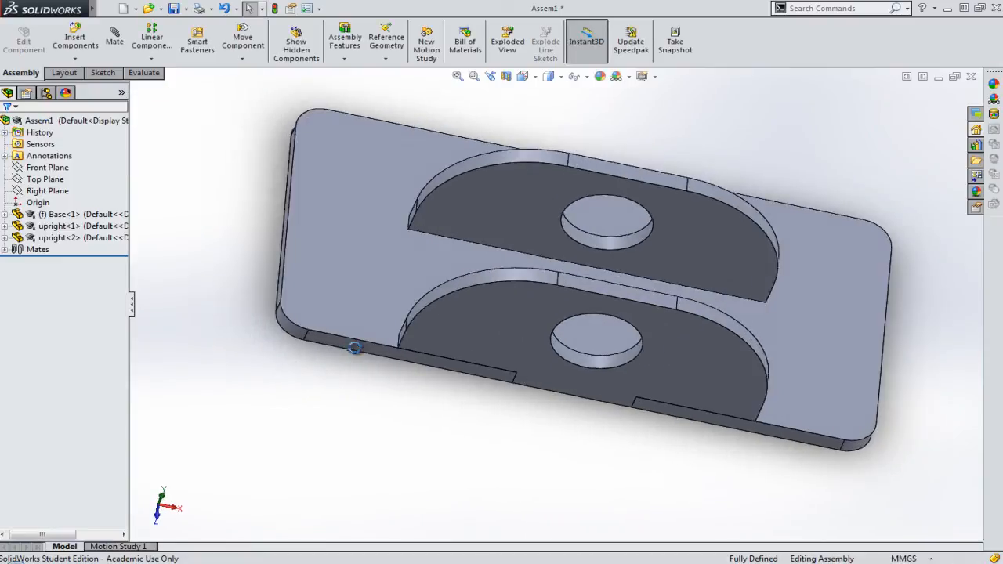
click(527, 75)
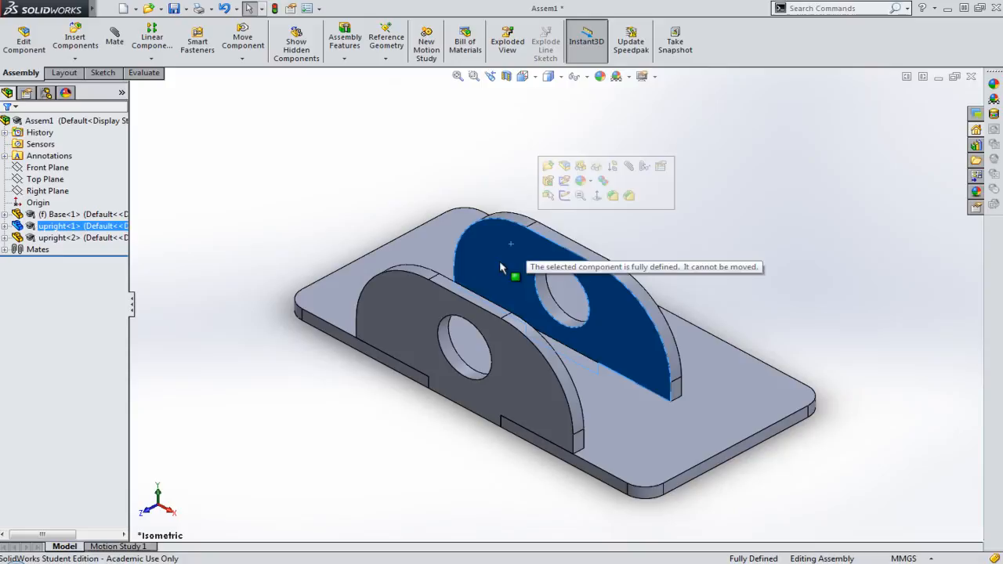
click(745, 324)
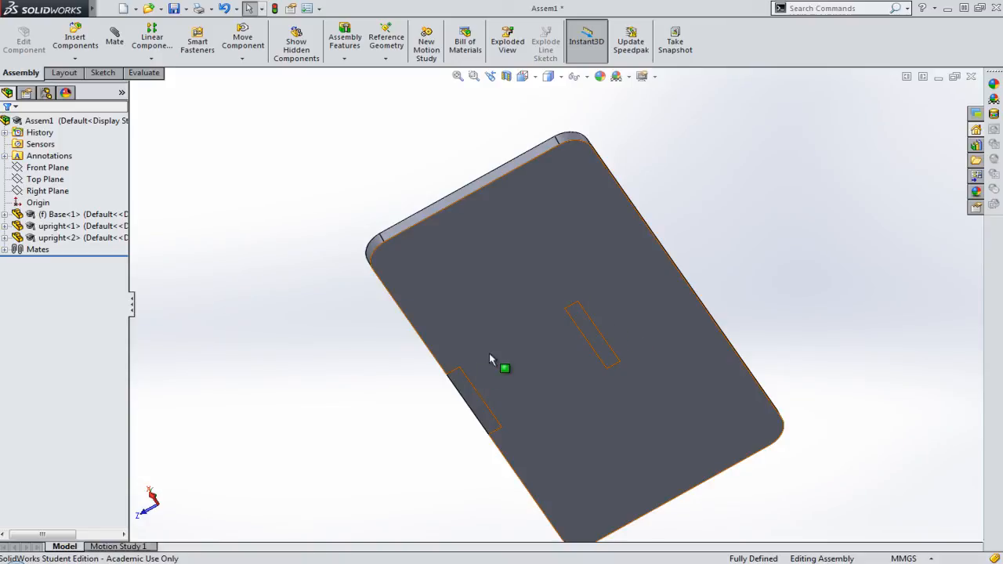
drag(489, 359, 594, 301)
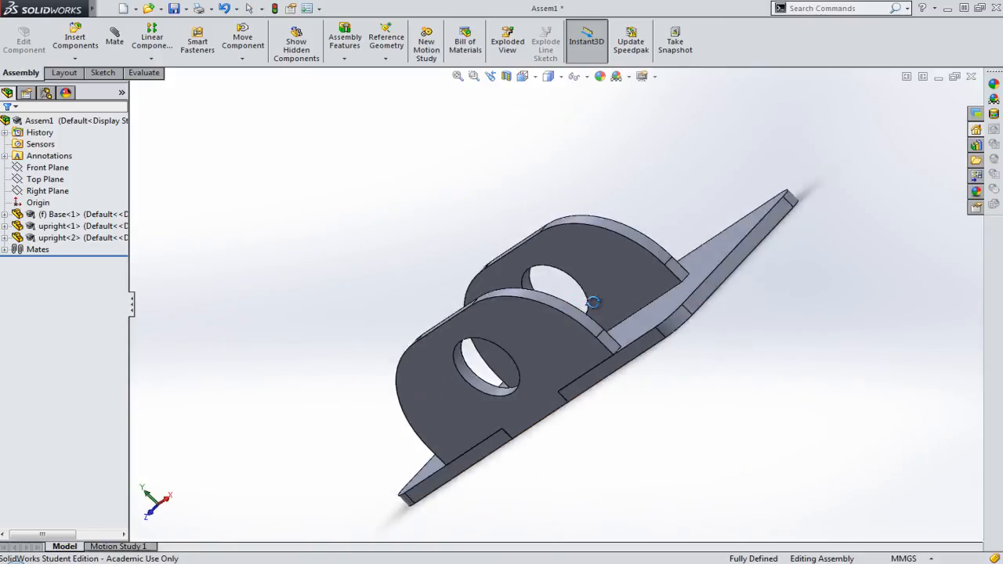
drag(593, 302, 630, 216)
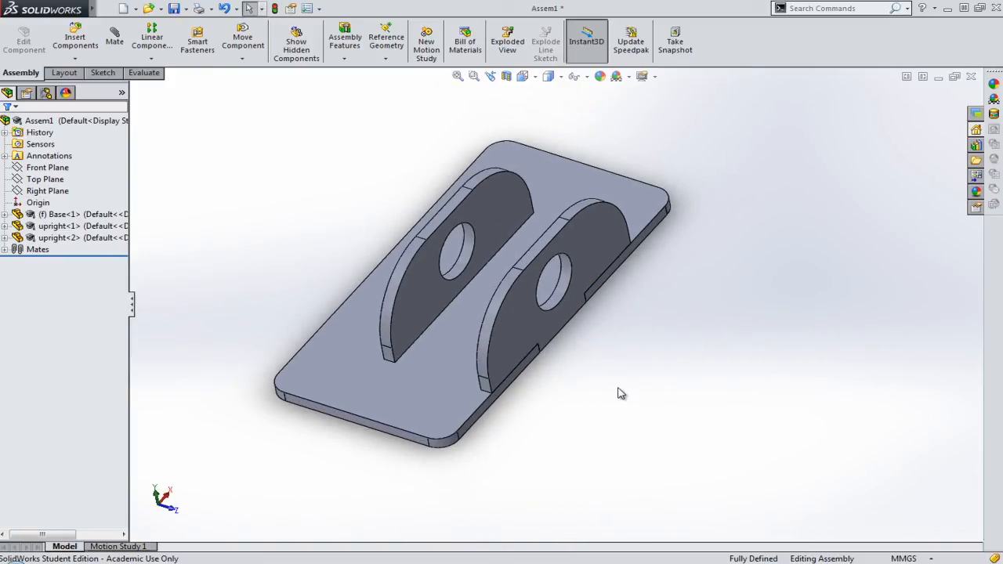
mouse_move(525, 296)
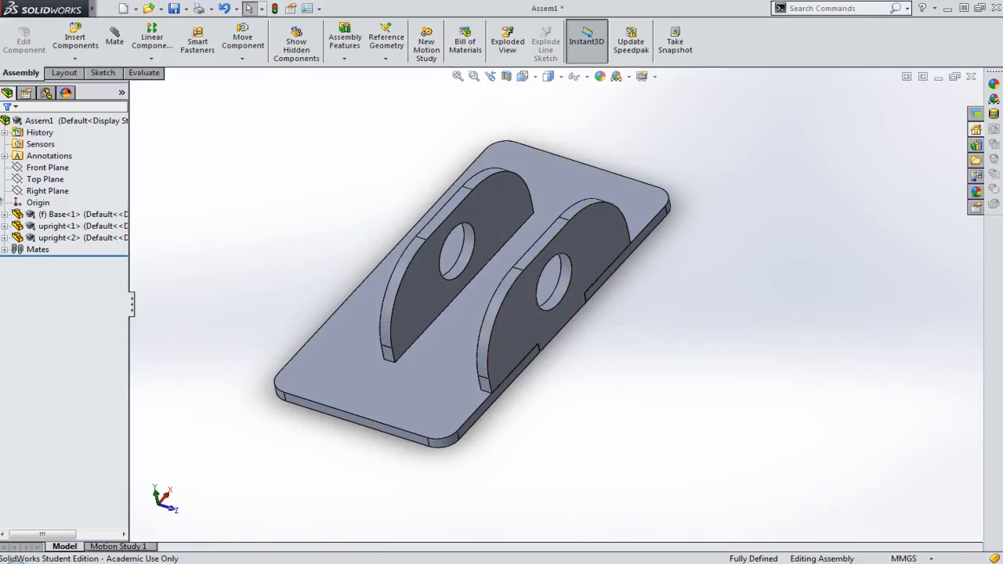
mouse_move(262, 258)
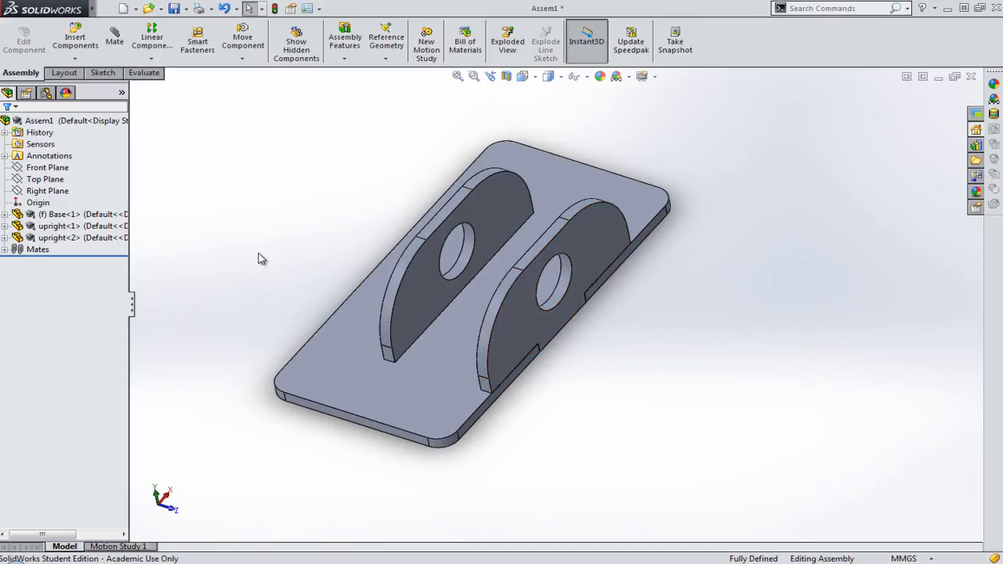